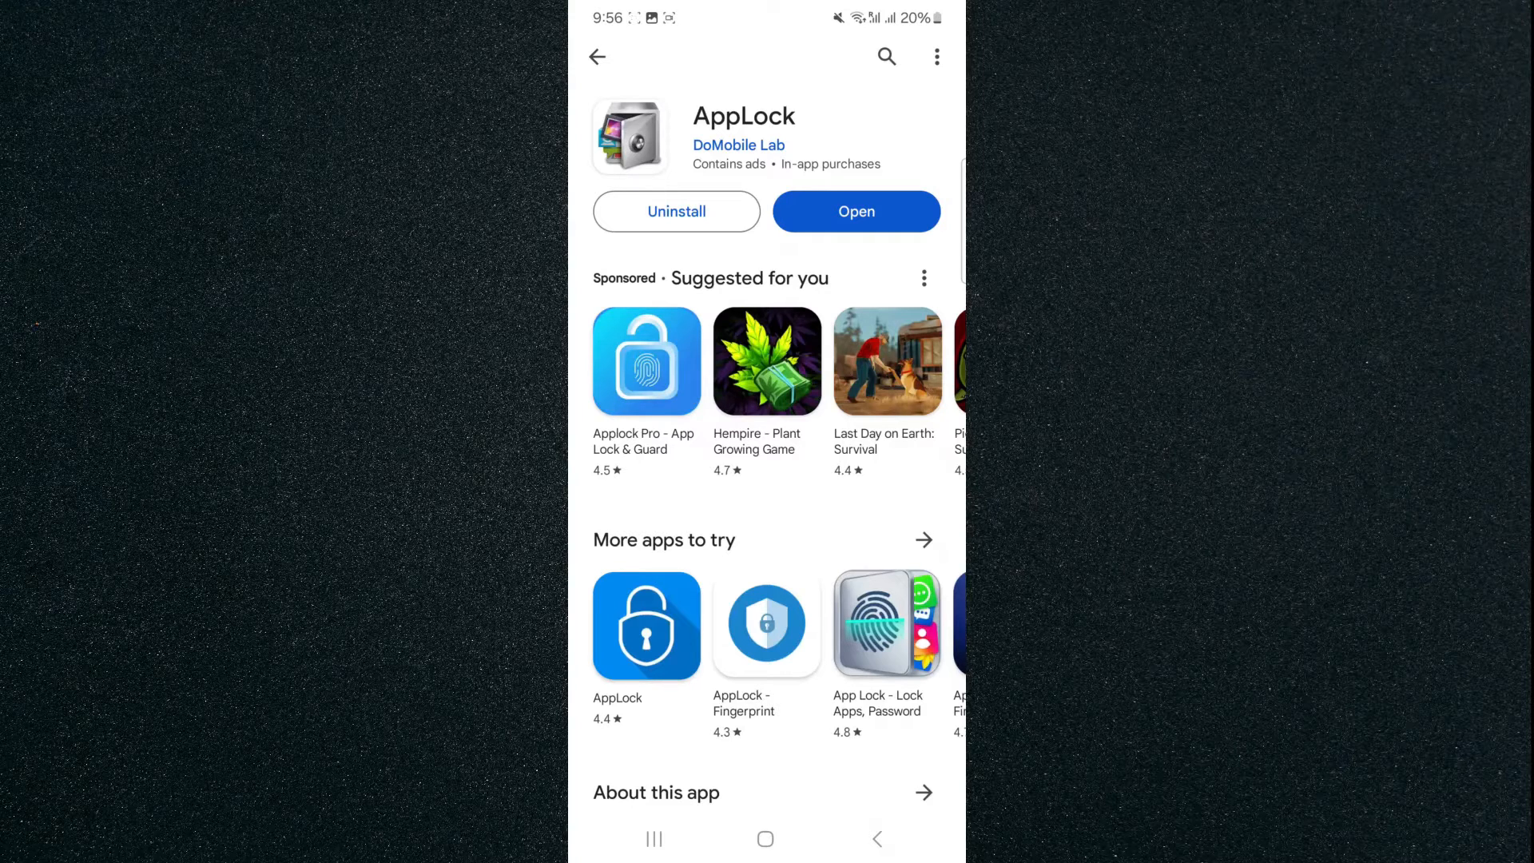
Launch the installed AppLock app from its Play Store page.
left_click(855, 211)
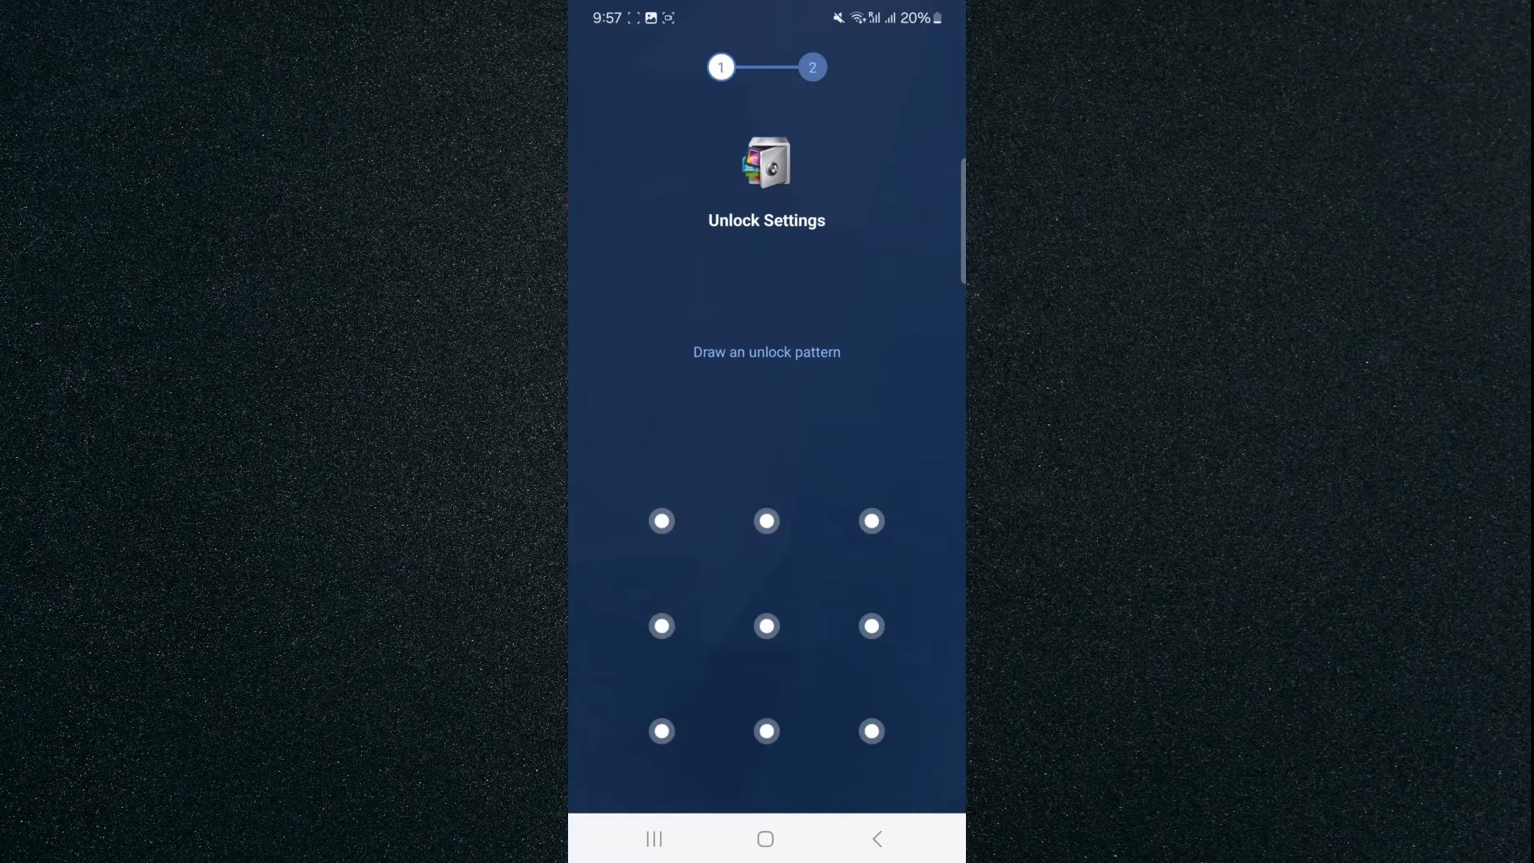
Draw a diagonal unlock pattern on the 3x3 grid and redraw it to confirm.
left_click_drag(660, 521, 871, 730)
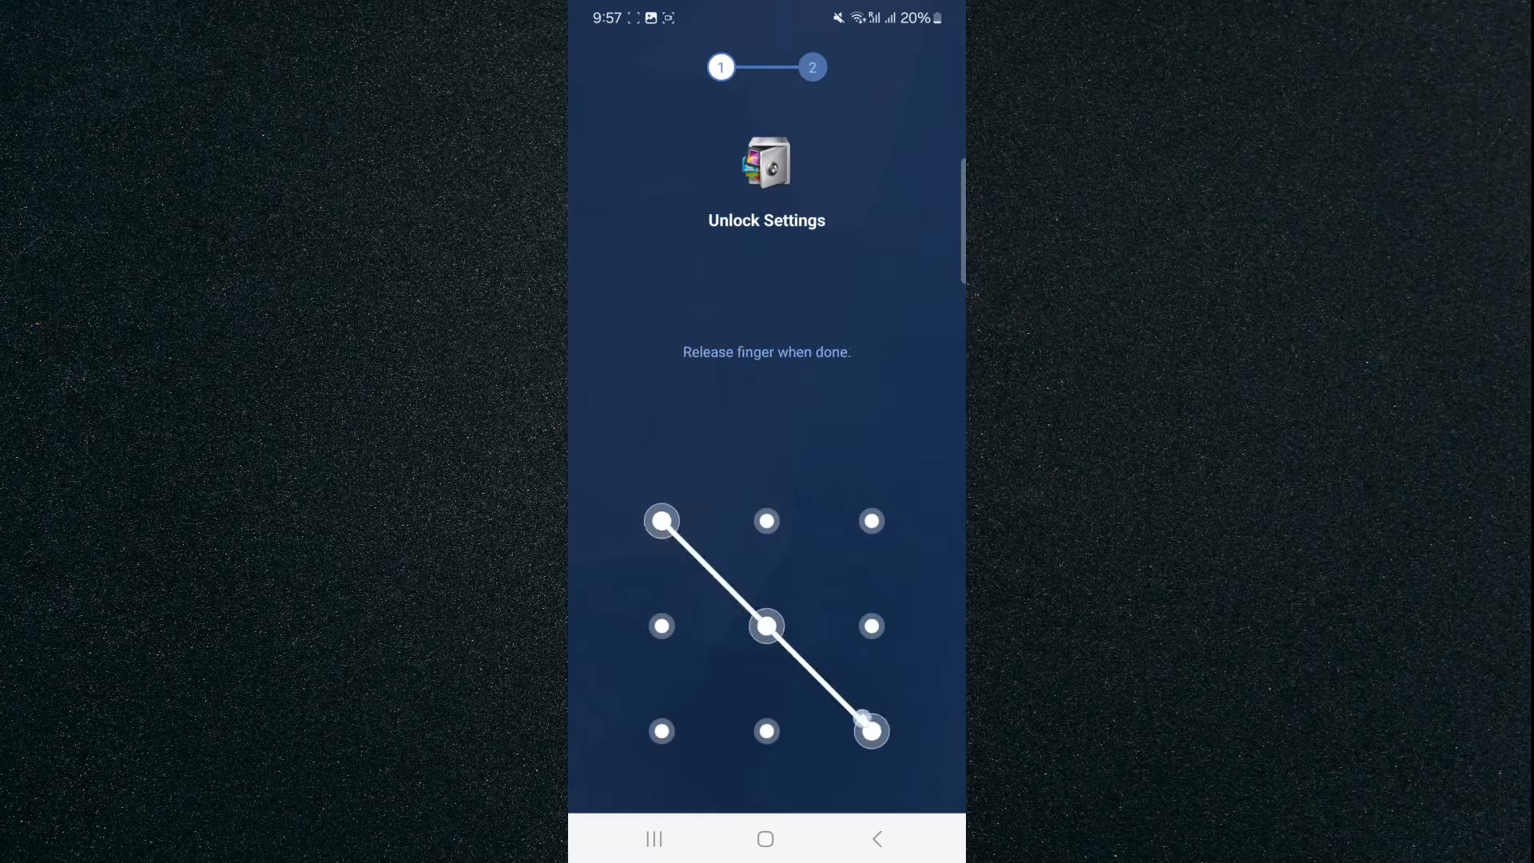
left_click_drag(662, 521, 869, 731)
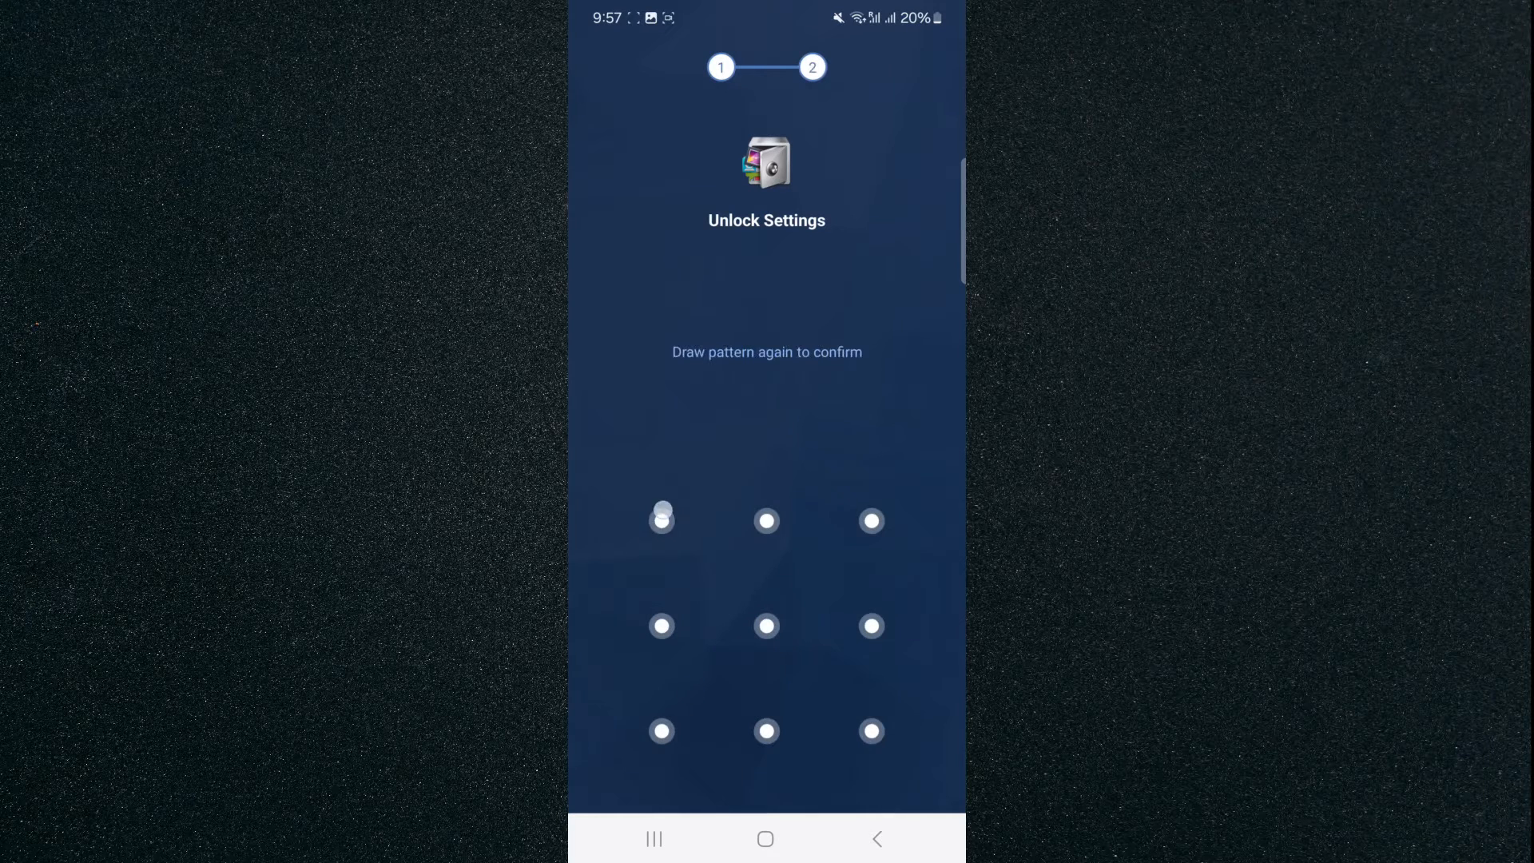
left_click_drag(662, 520, 661, 731)
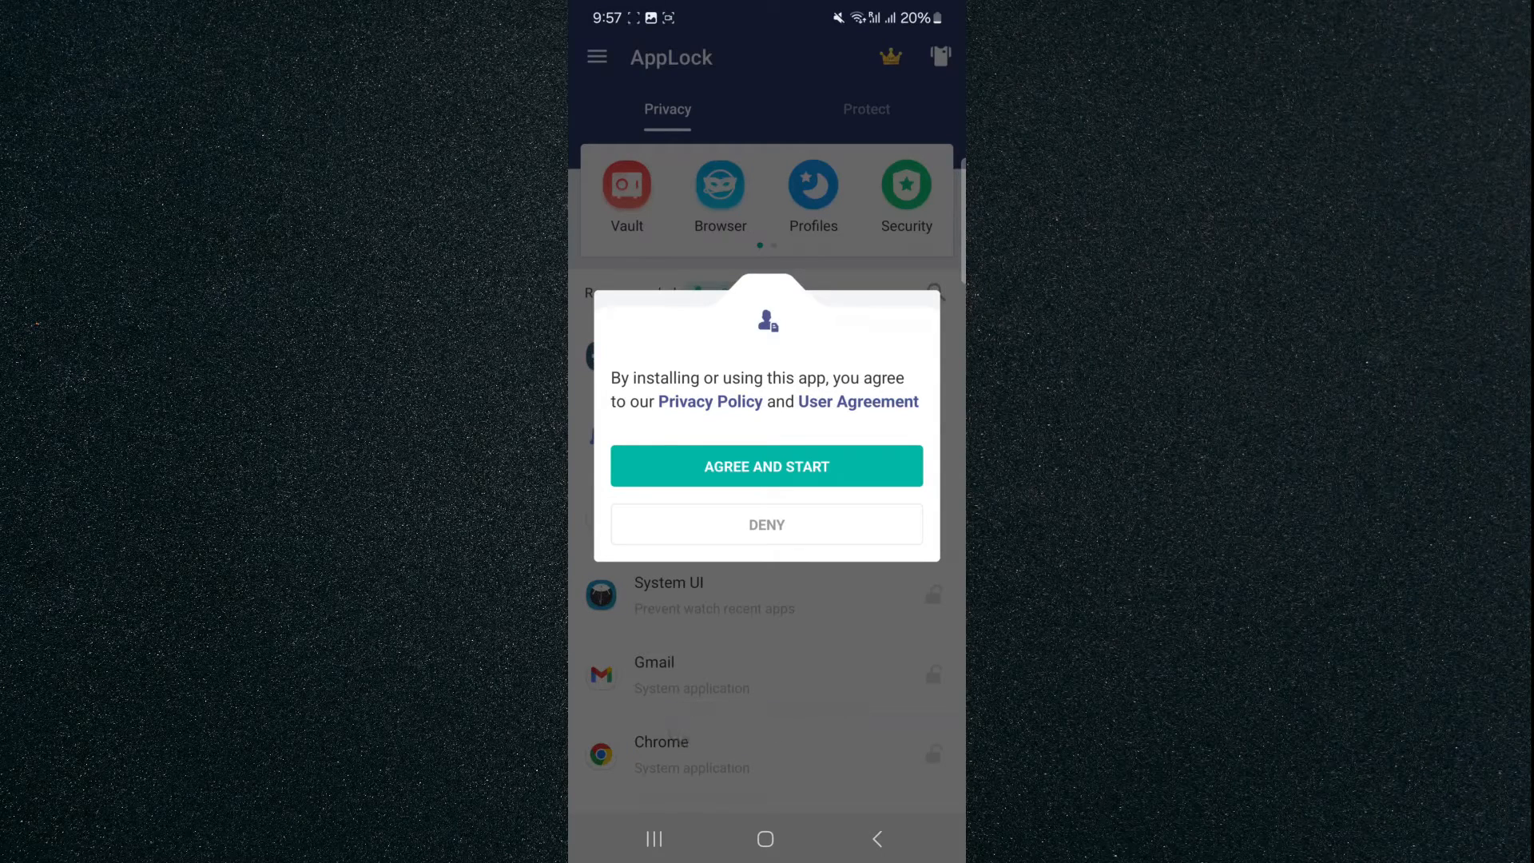
Accept the privacy agreement and decline the notification permission request.
left_click(765, 465)
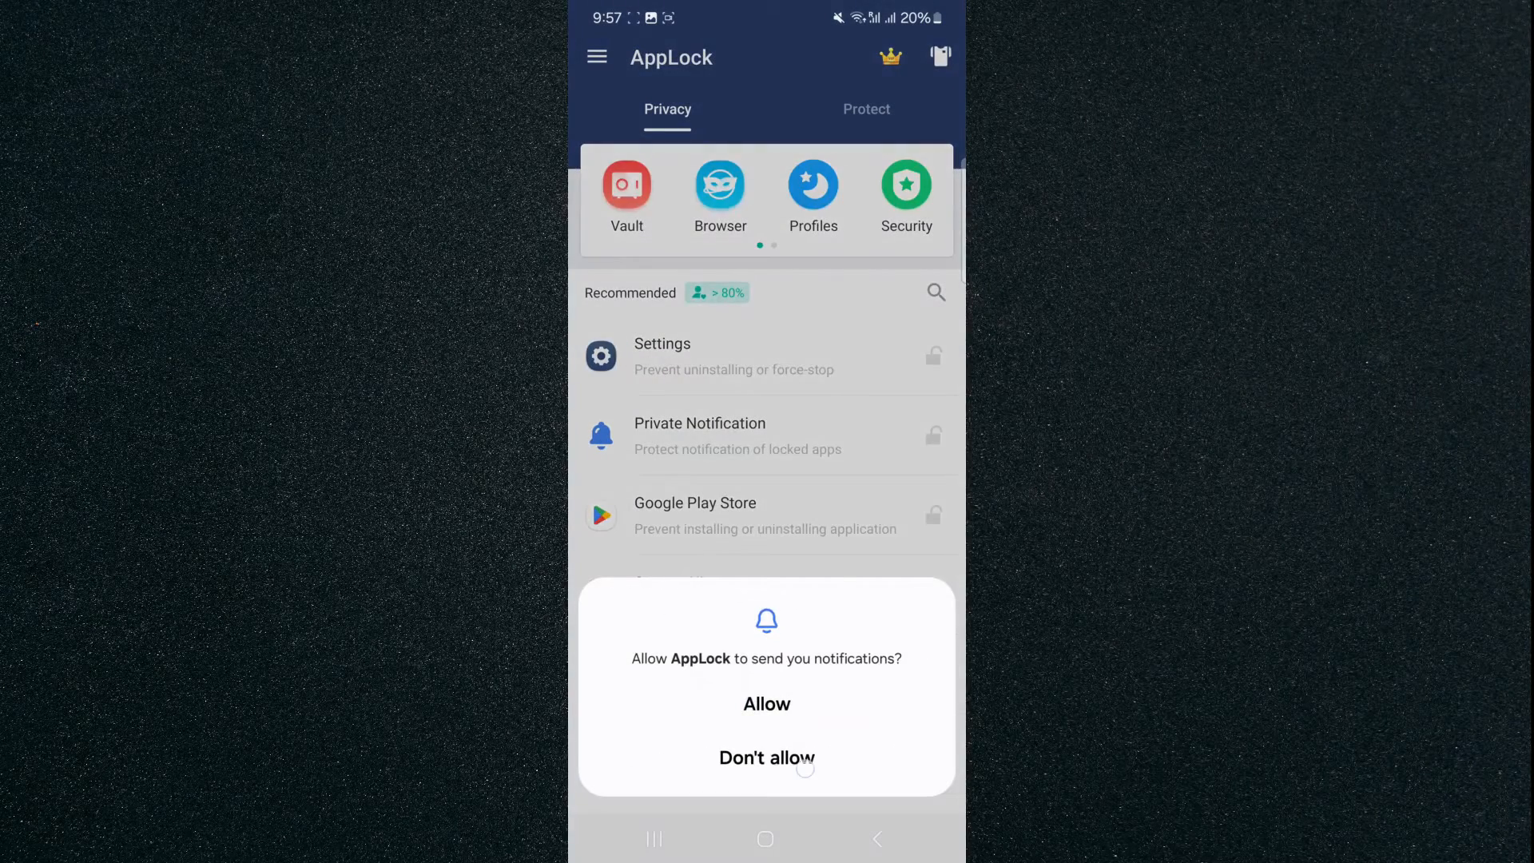
left_click(765, 758)
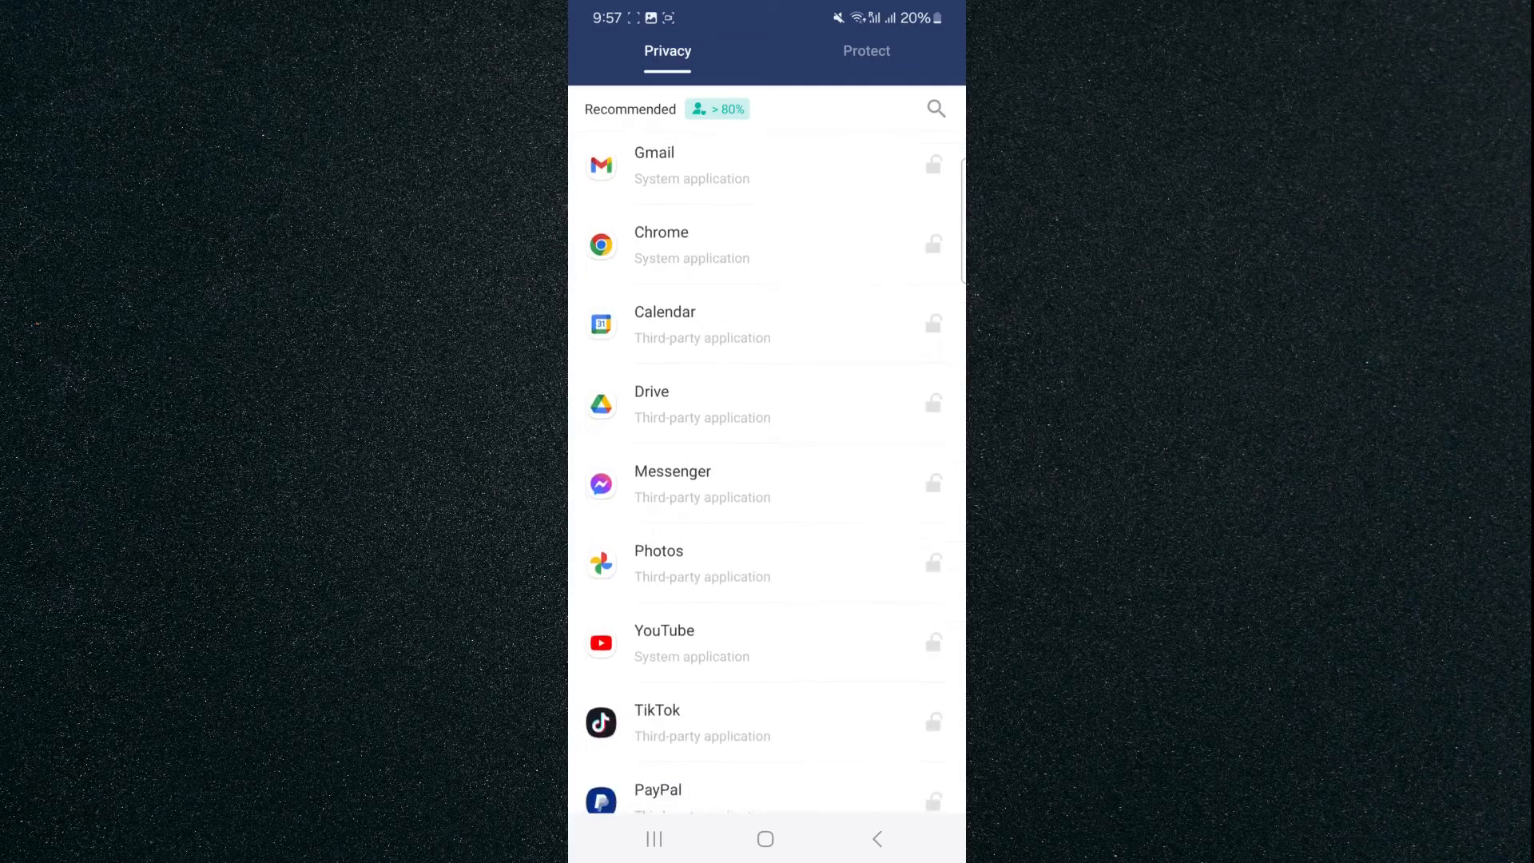
Lock an app from the Recommended list, triggering the usage-access and overlay permission prompt.
scroll("down", 3)
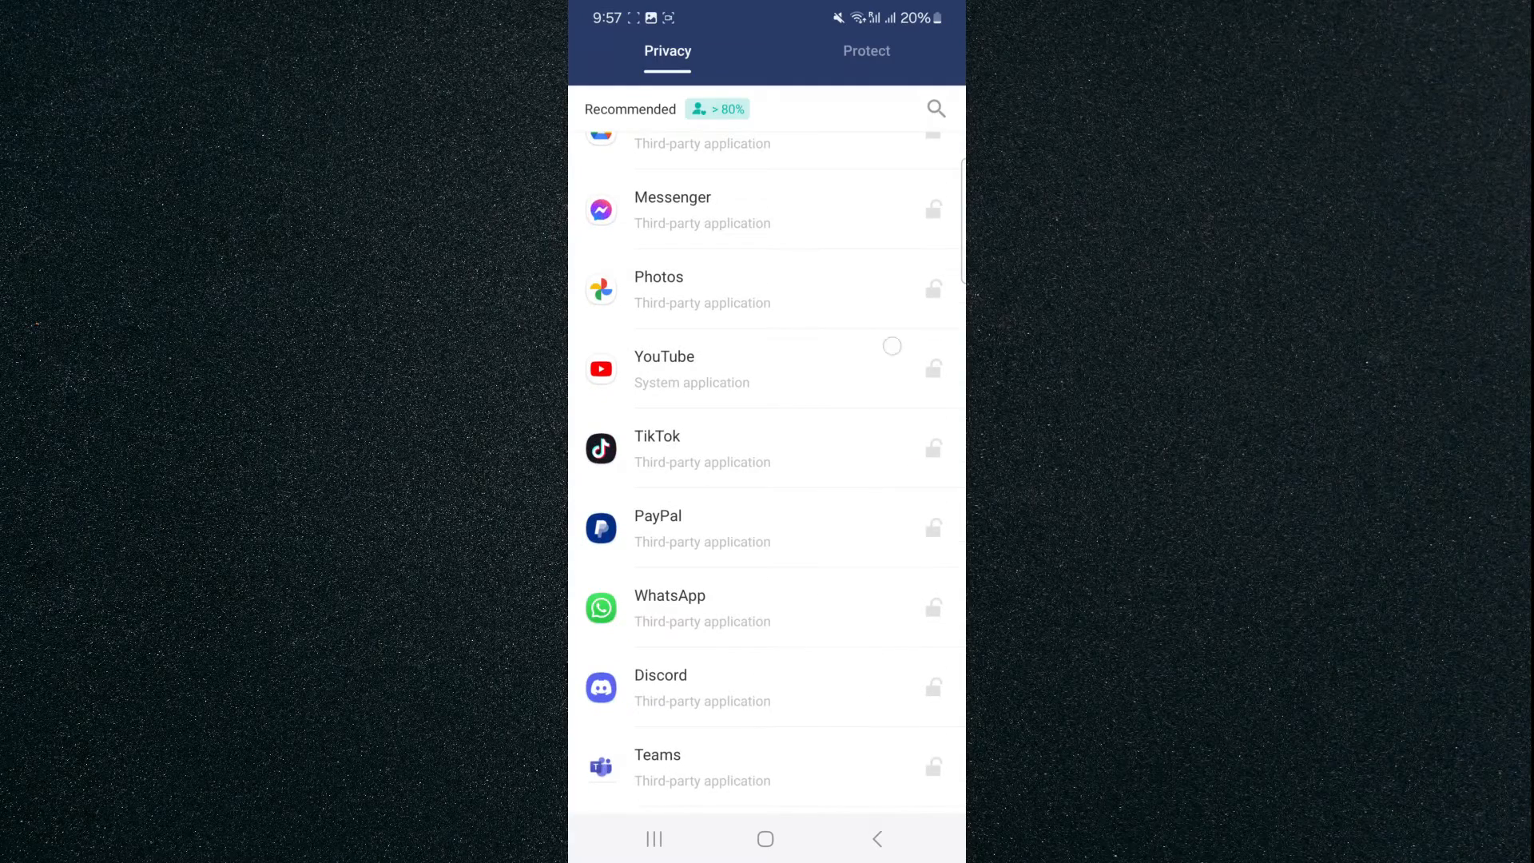
scroll("down", 3)
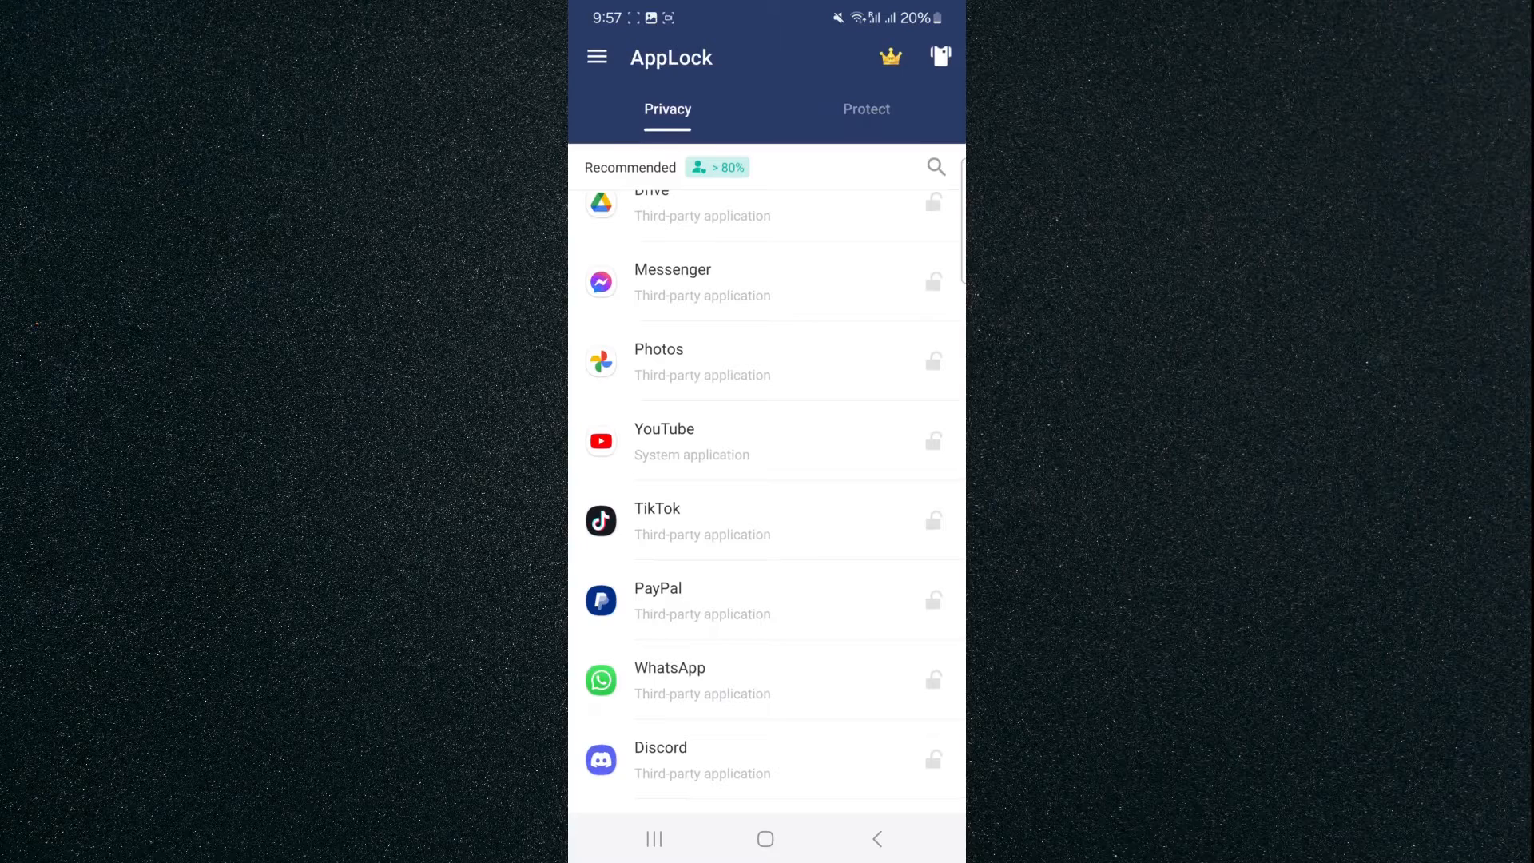
left_click(930, 601)
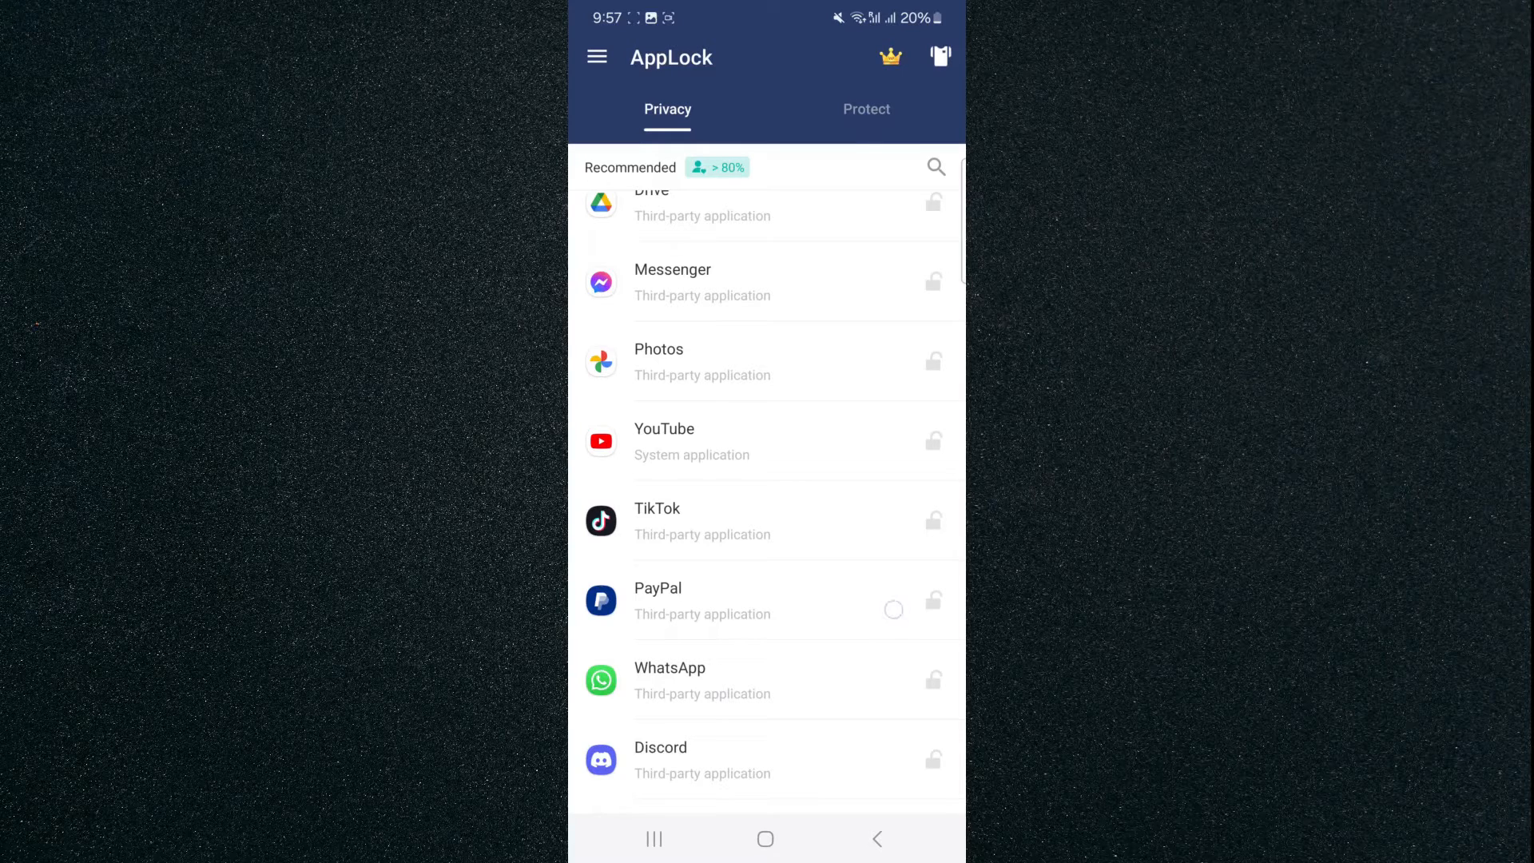
scroll("down", 3)
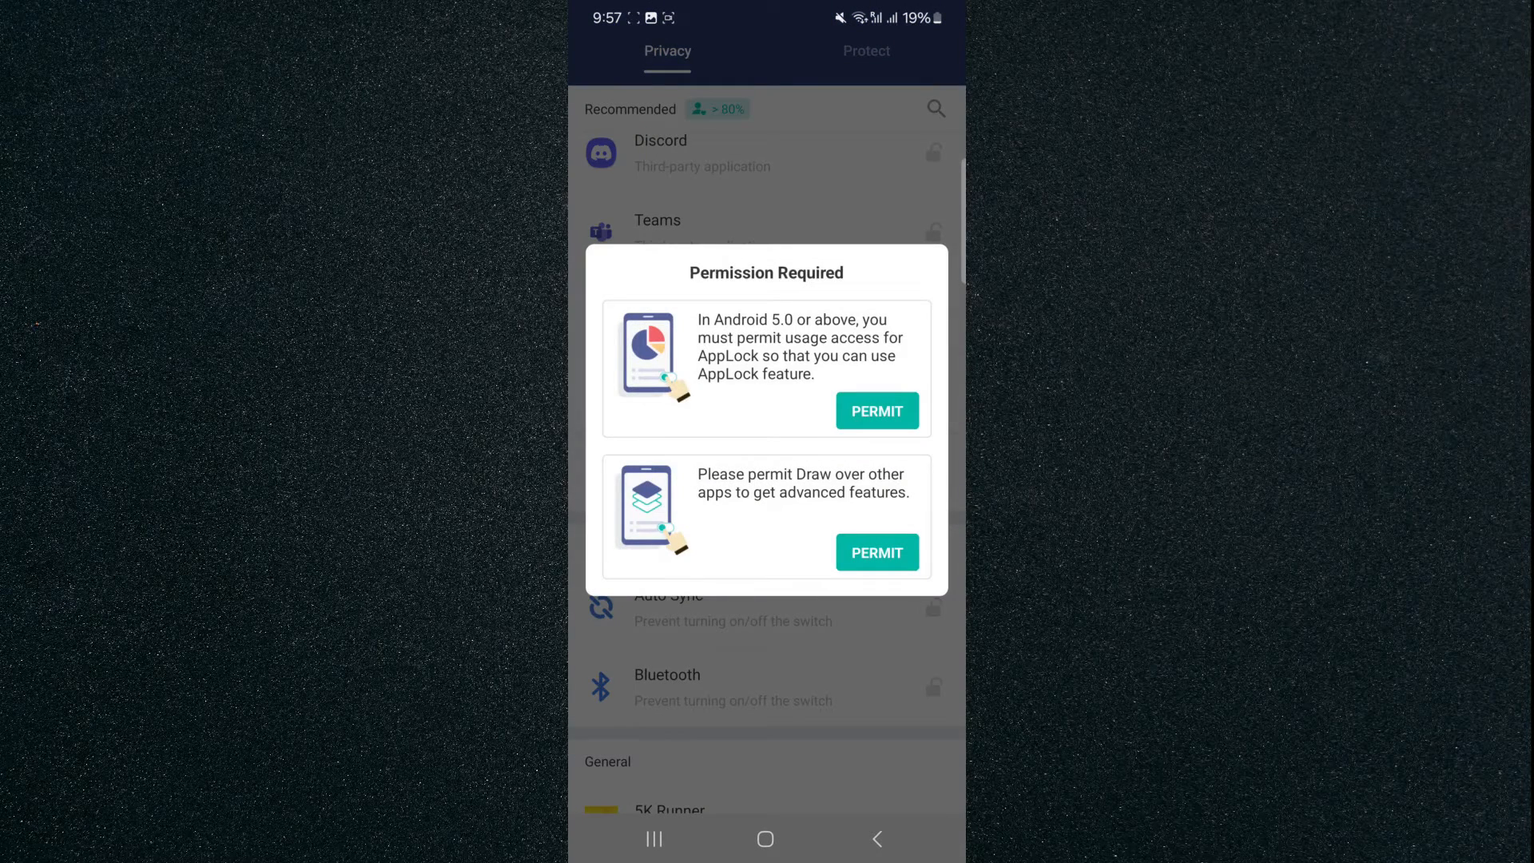
Grant AppLock usage data access and permission to draw over other apps.
left_click(877, 411)
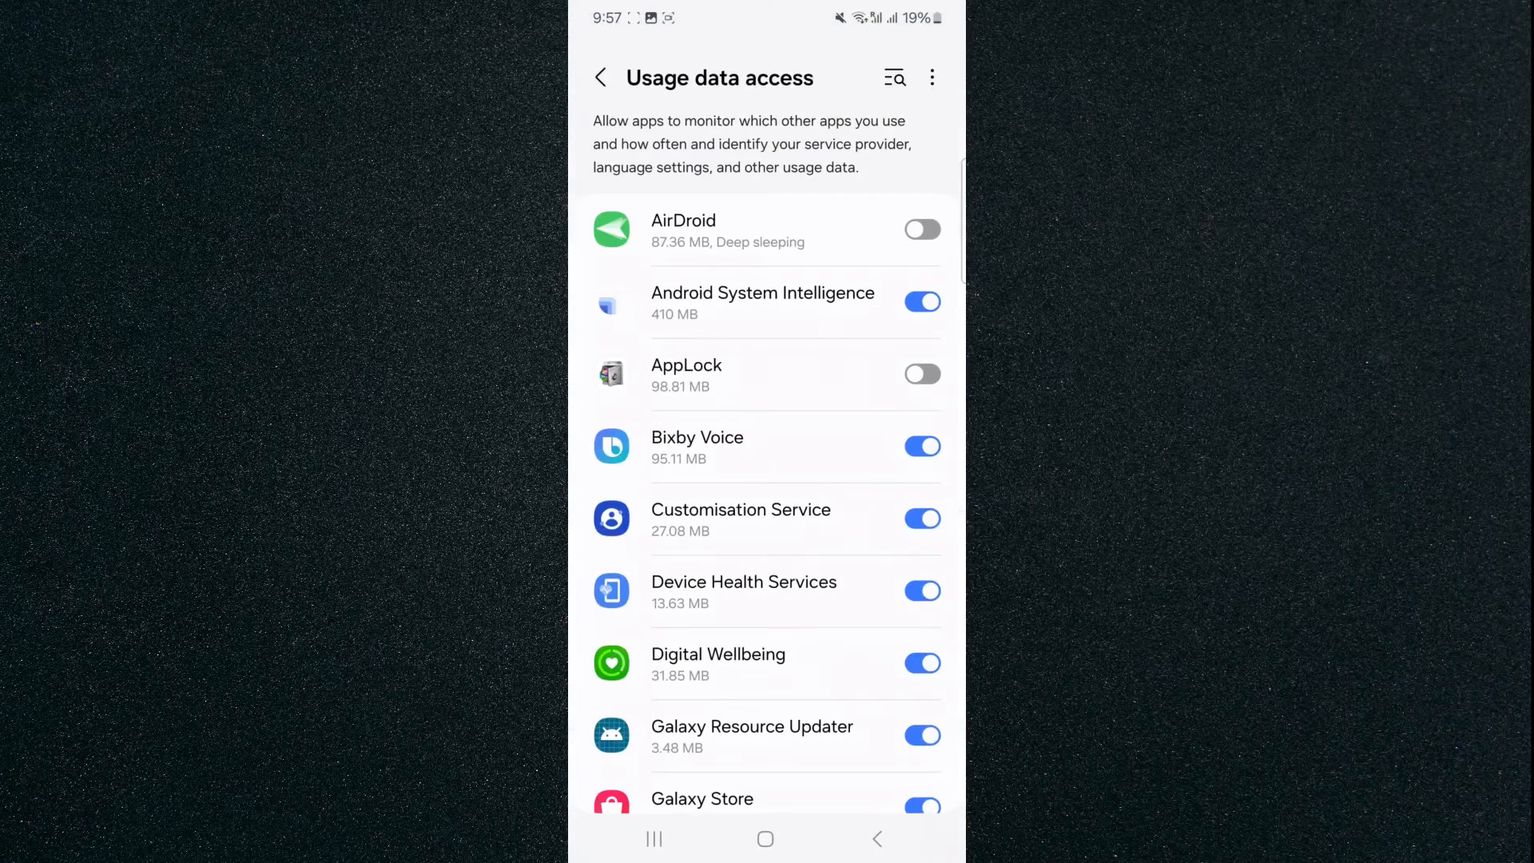
left_click(921, 374)
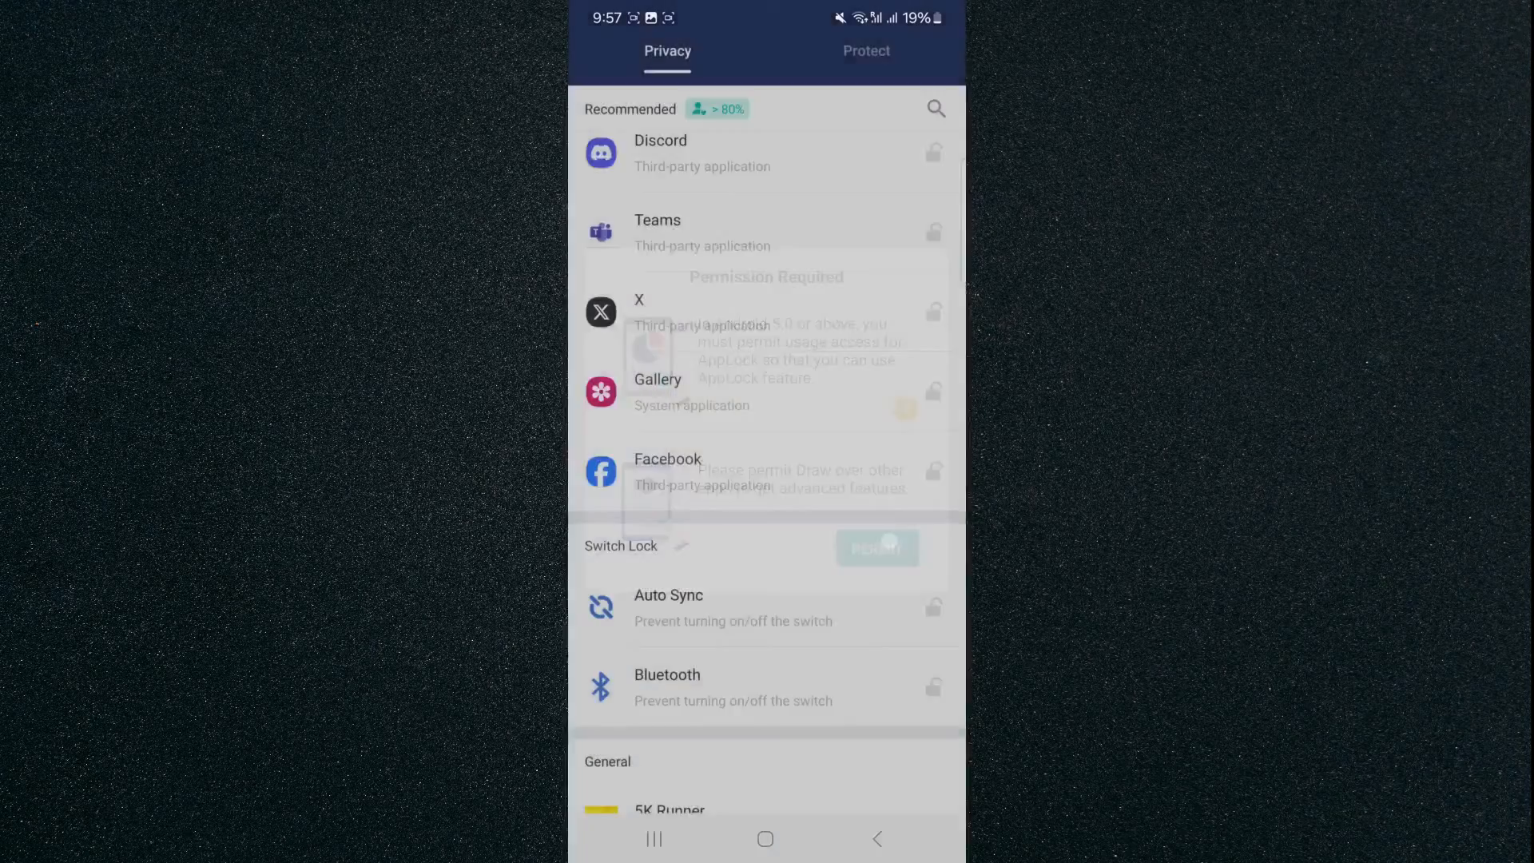
left_click(876, 547)
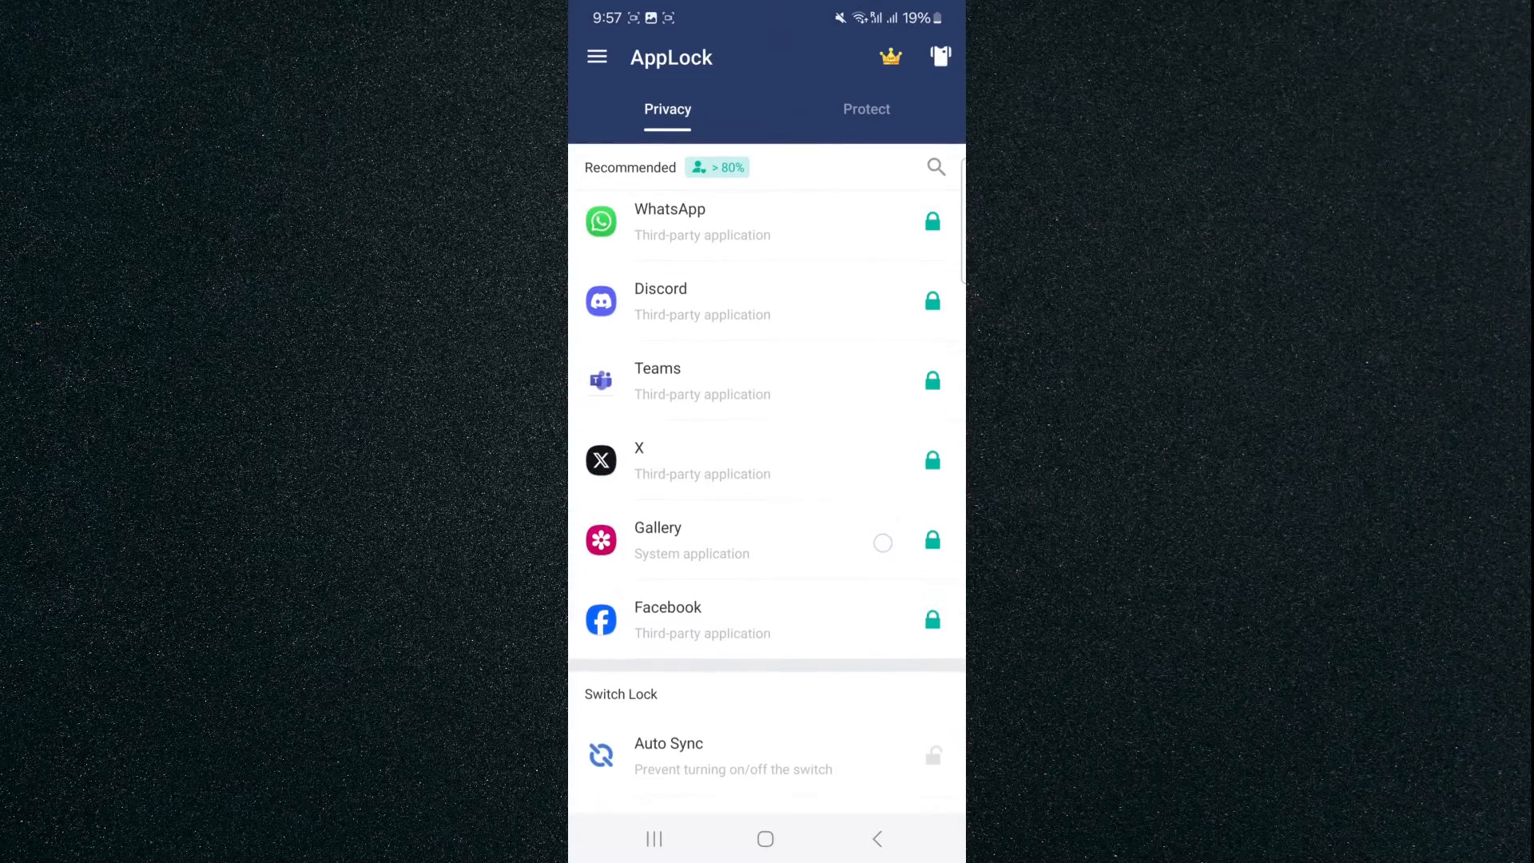
Check the Recommended list shows locked apps, then launch Facebook to reach its unlock pattern screen.
scroll("down", 3)
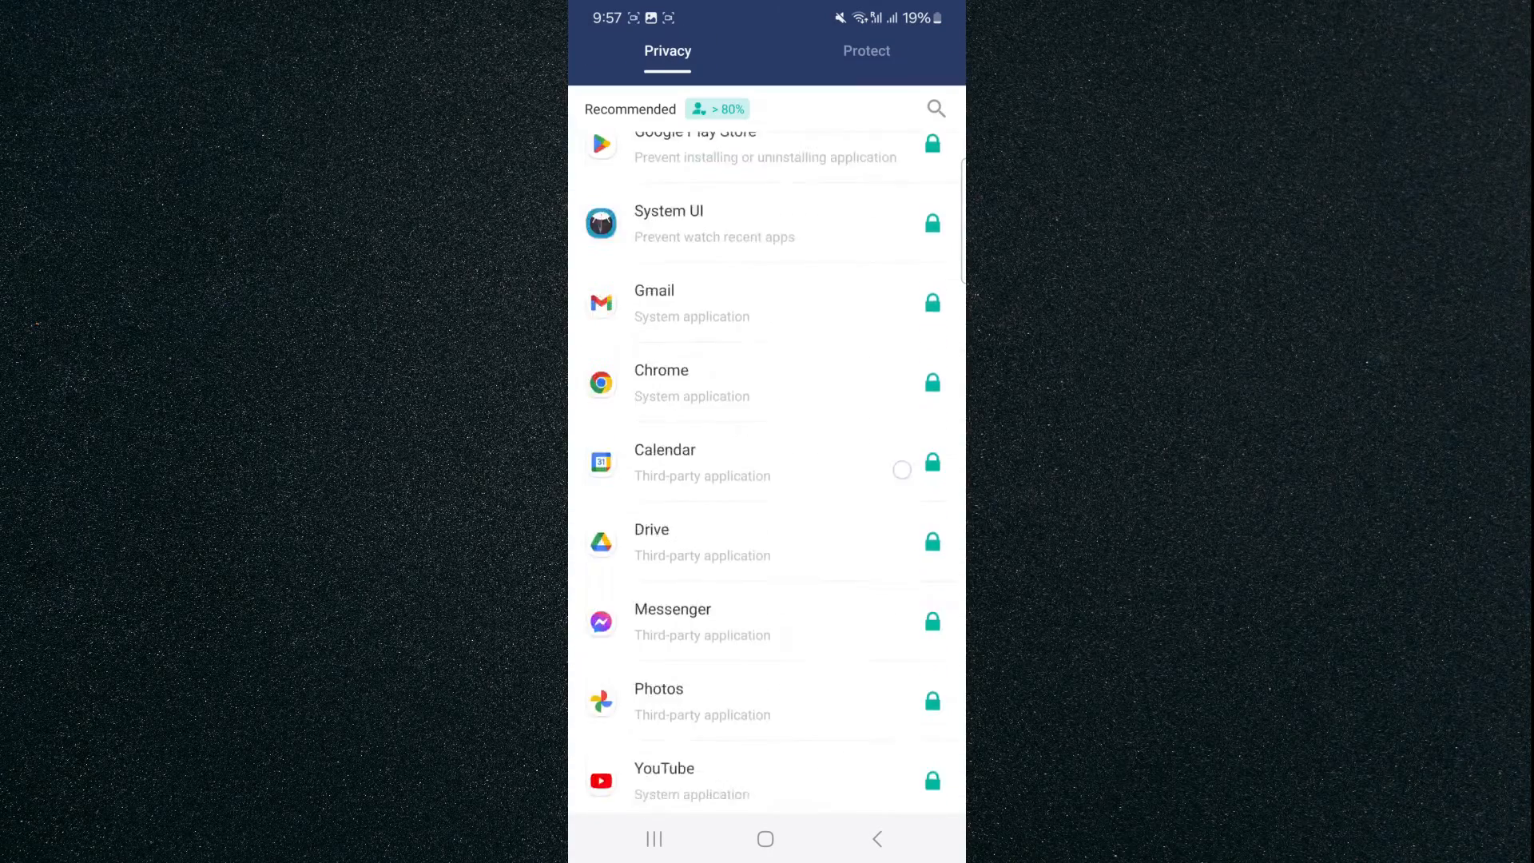
scroll("down", 3)
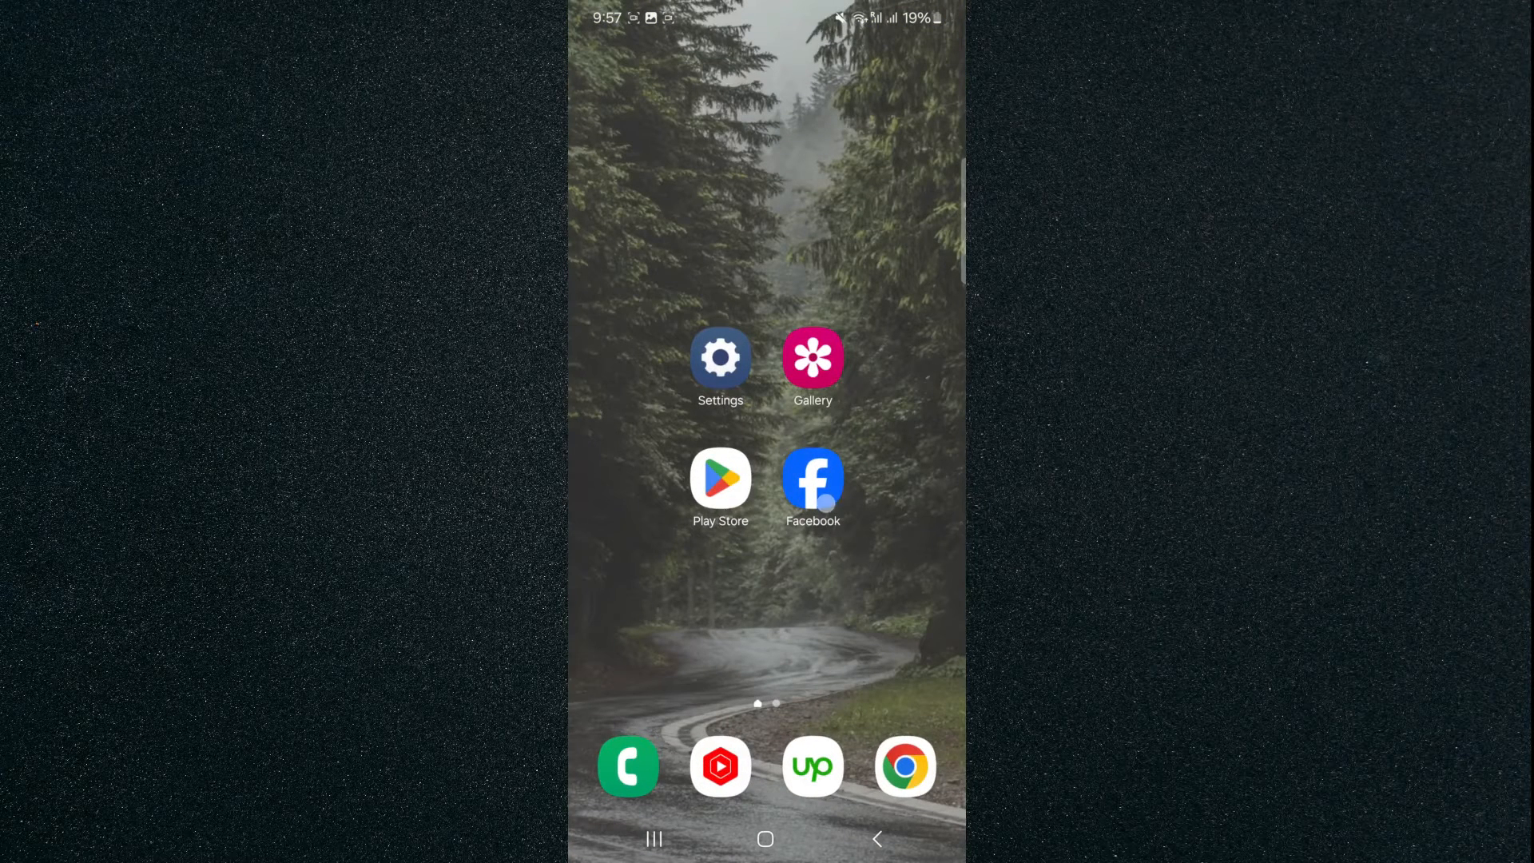
left_click(812, 479)
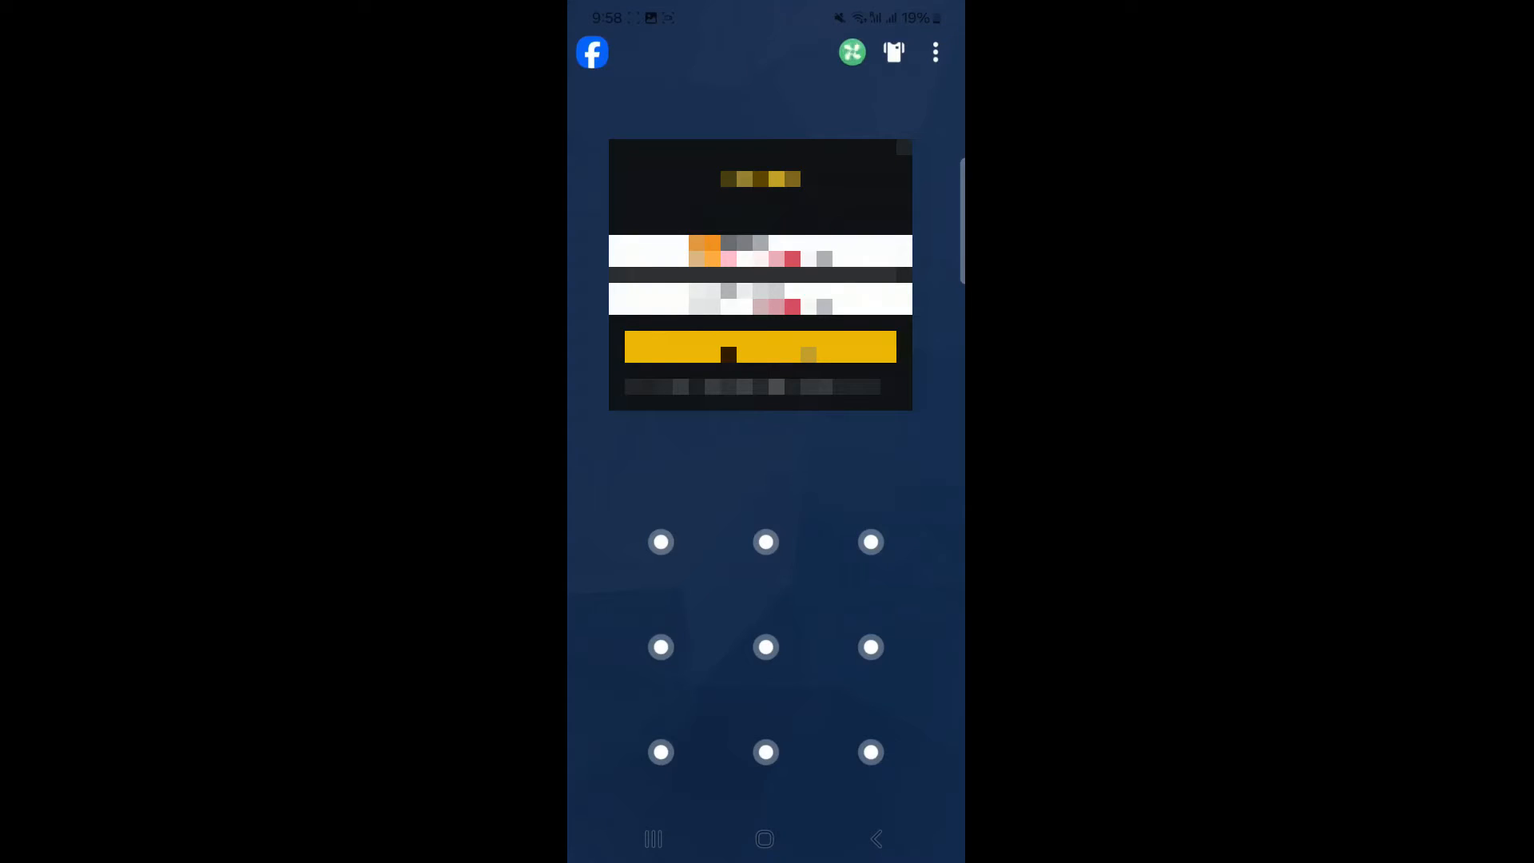